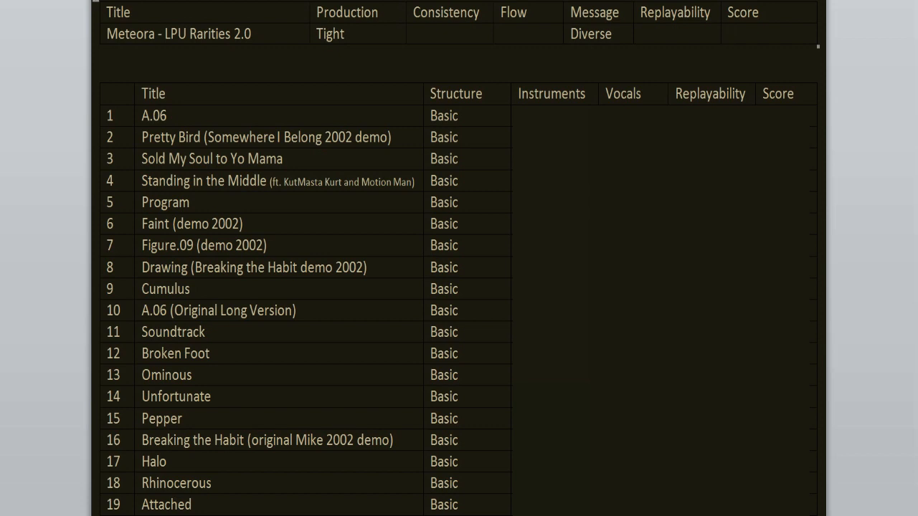
- Fill track A.06's row with Beautiful, None, Yes and 10/10
left_click(746, 34)
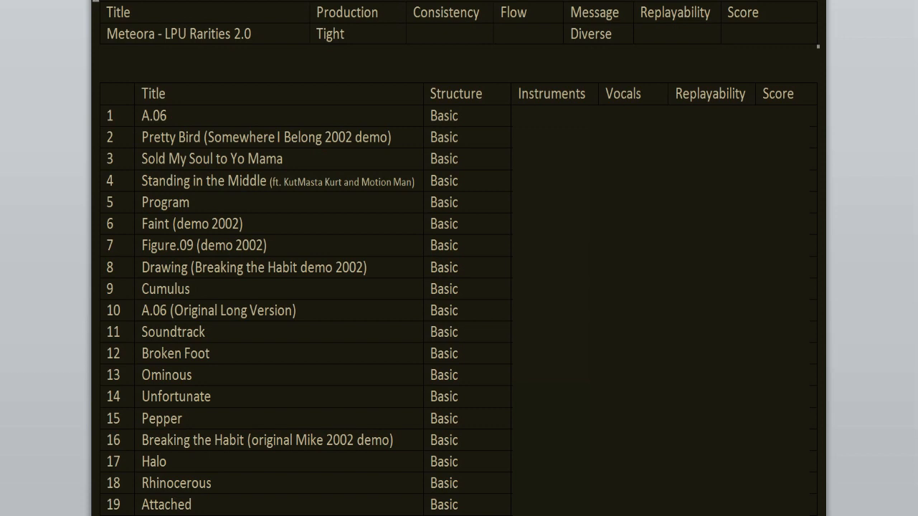
left_click(769, 34)
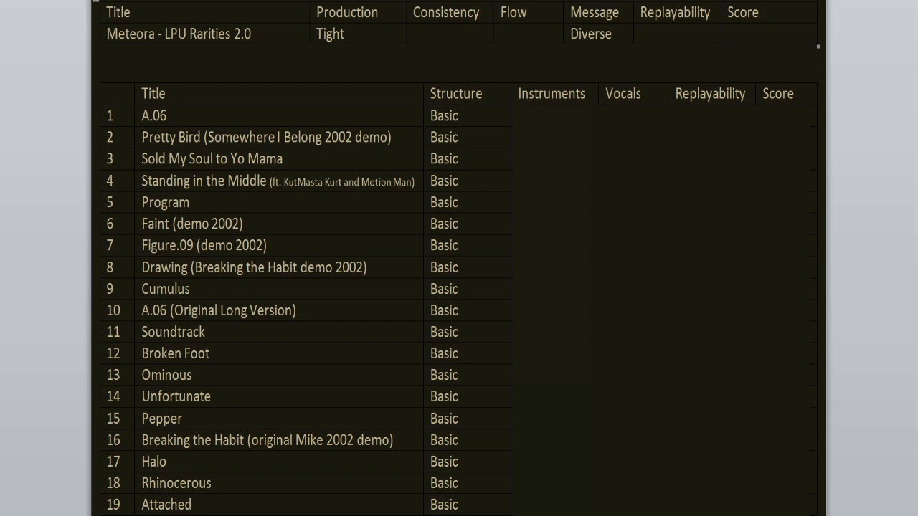
left_click(730, 34)
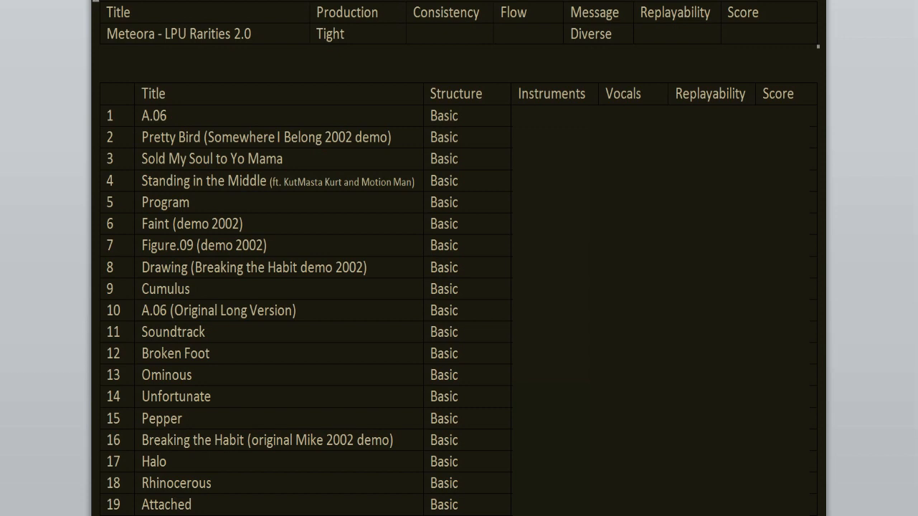
left_click(768, 34)
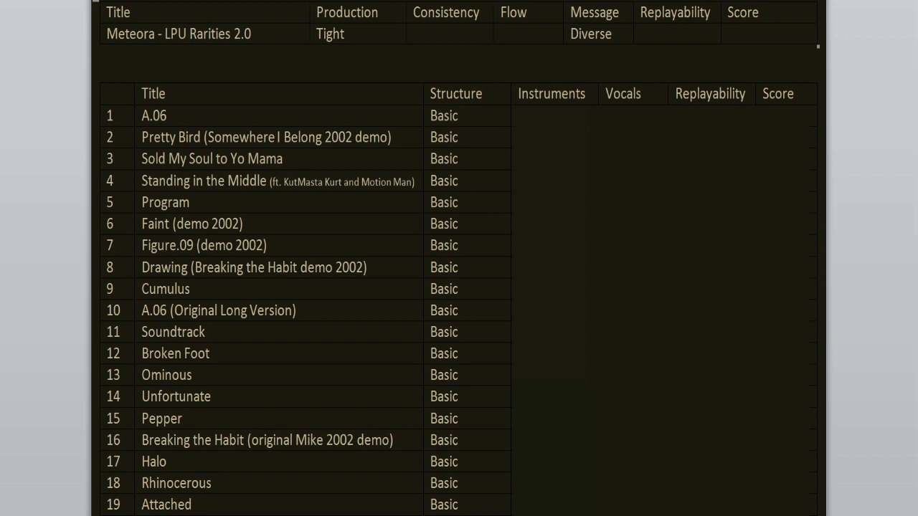
left_click(768, 34)
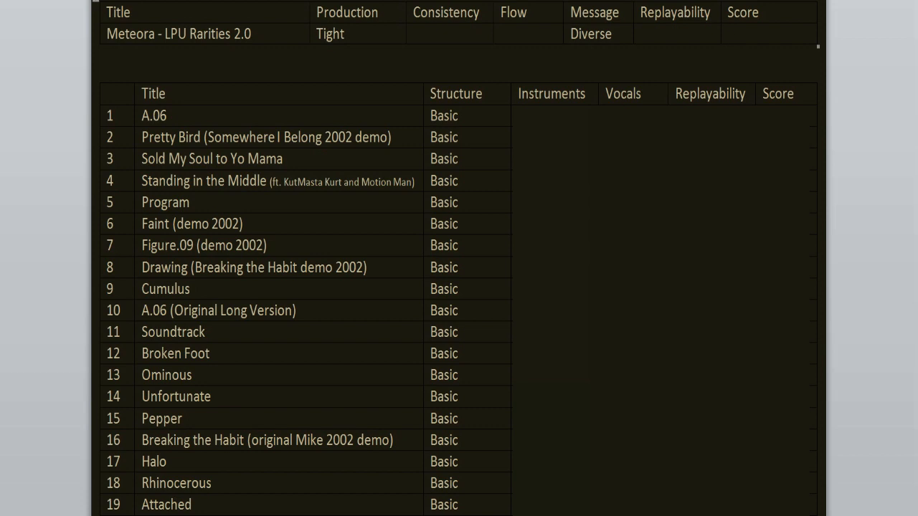
left_click(768, 34)
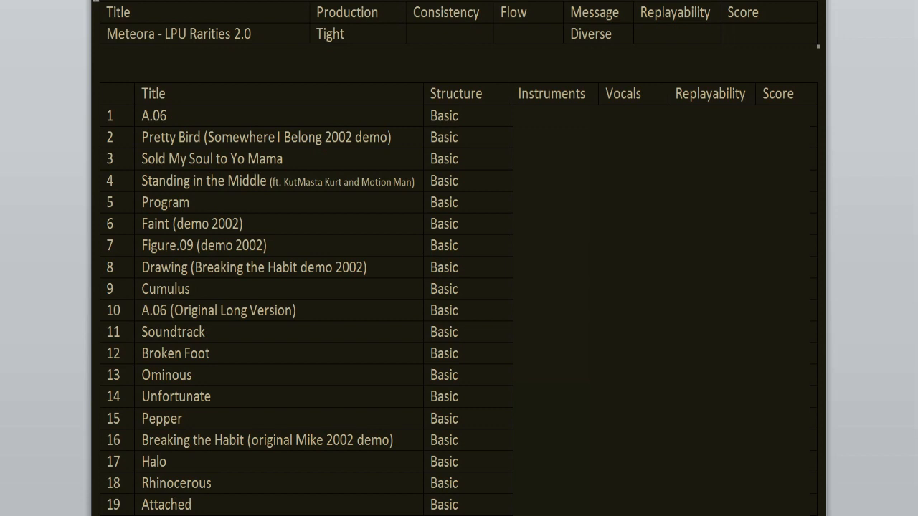
left_click(767, 34)
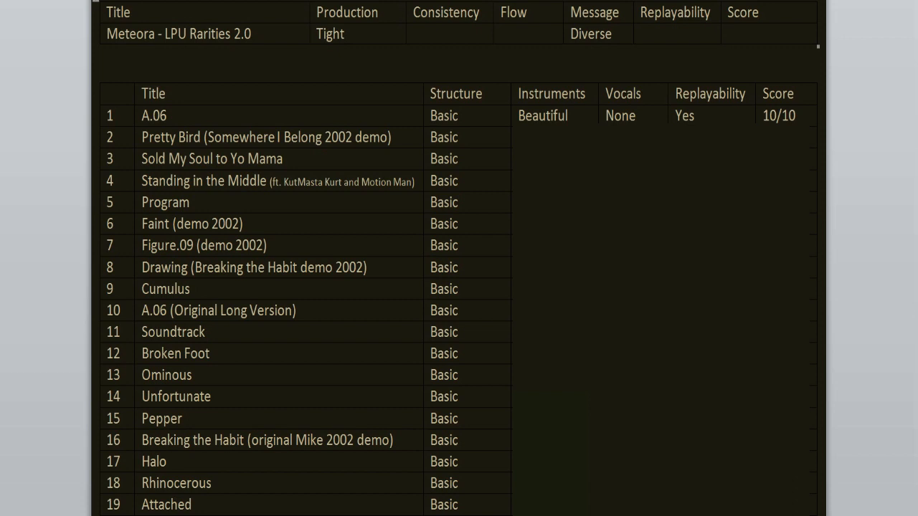
- Rate Pretty Bird Amazing/None/Yes/8/10 and Sold My Soul to Yo Mama Amazing/Great/Yes/8/10
left_click(769, 34)
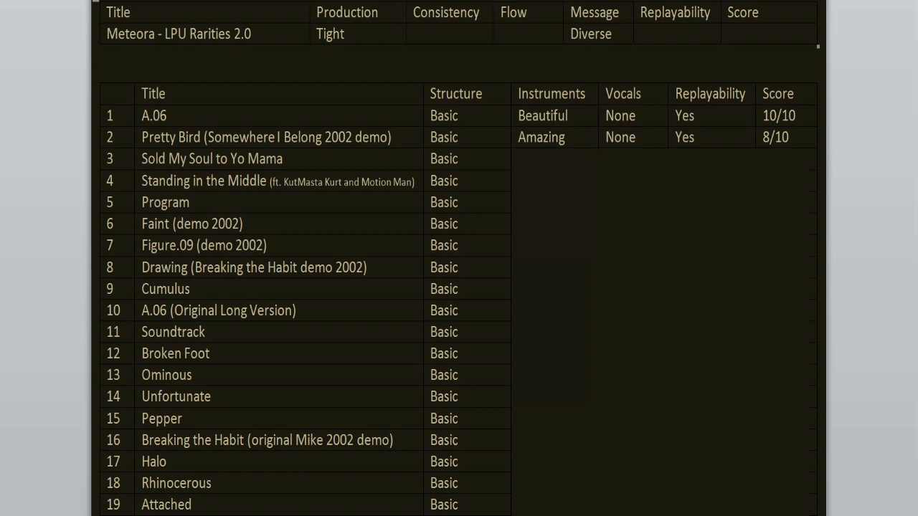
left_click(767, 33)
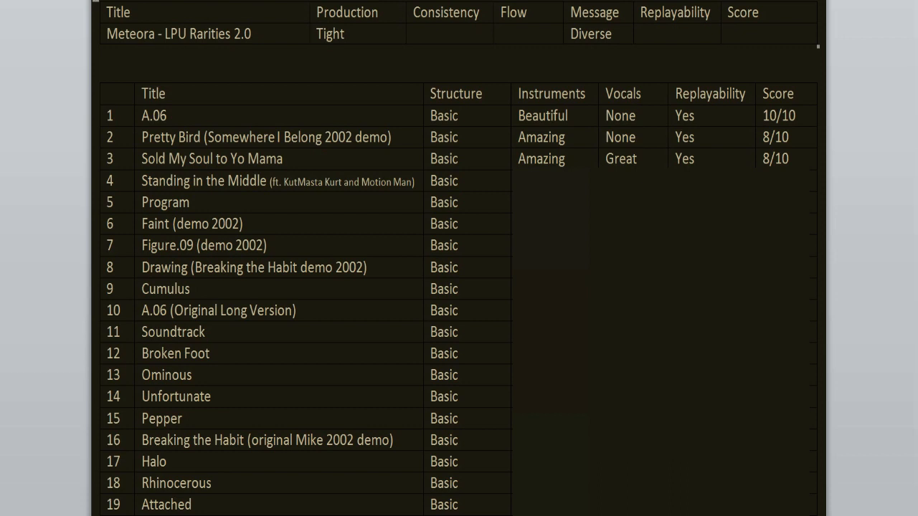
- Enter Amazing/Great/Yes/8/10 for Standing in the Middle and Interesting/None/Yes/7/10 for Program
left_click(767, 33)
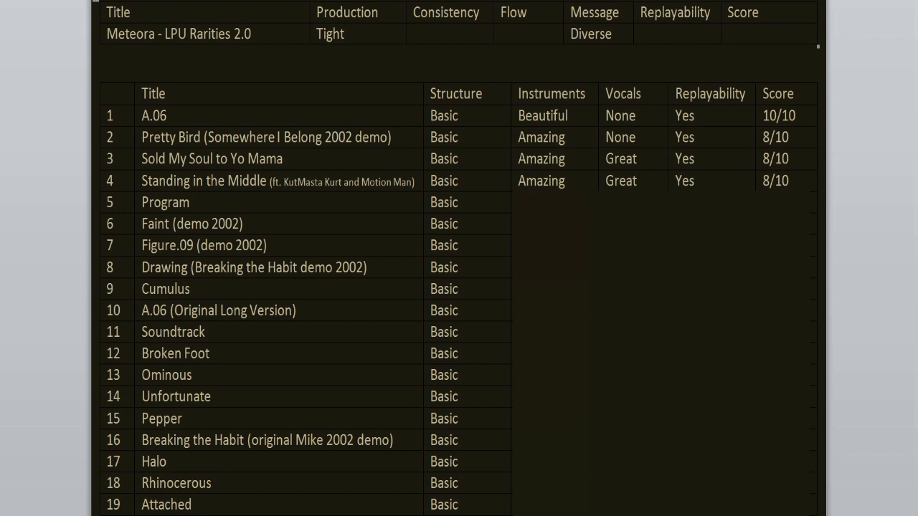
left_click(771, 34)
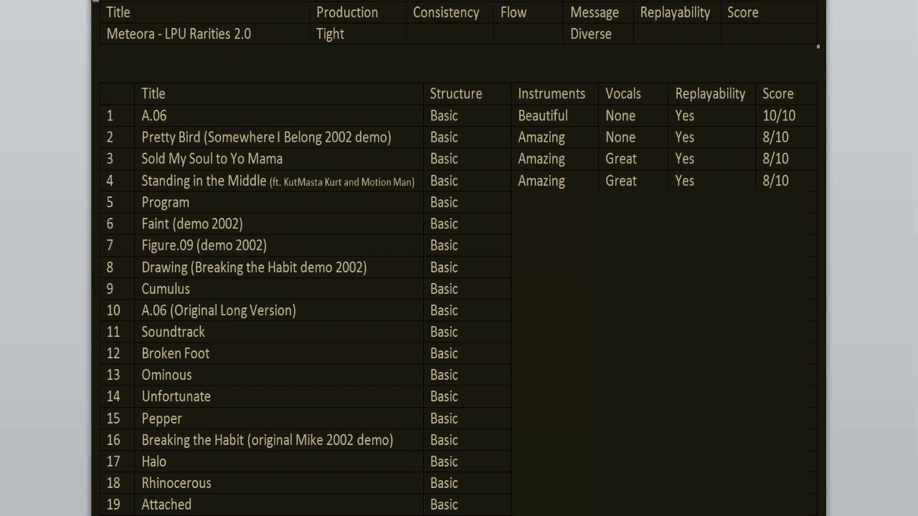
left_click(729, 34)
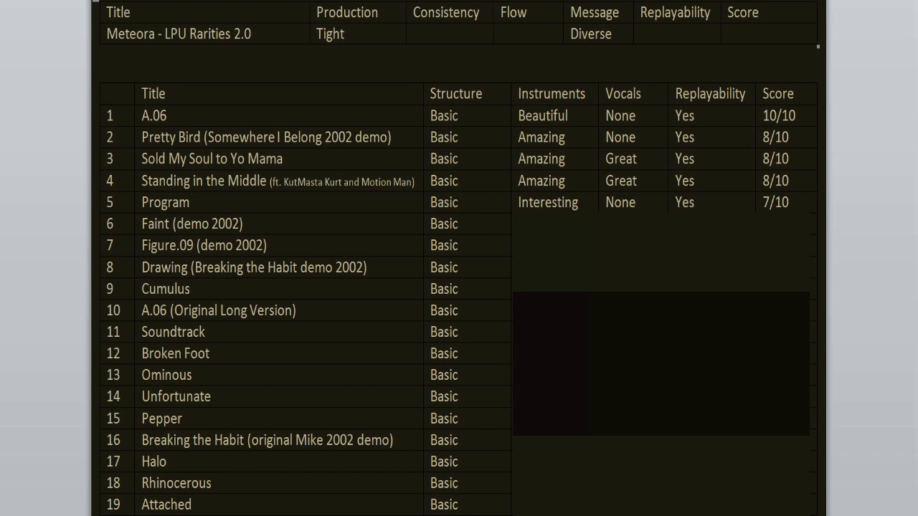
- Enter Amazing/Fine/Yes/7/10 for Faint and Beautiful/Great/Yes/10/10 for Figure.09
left_click(729, 34)
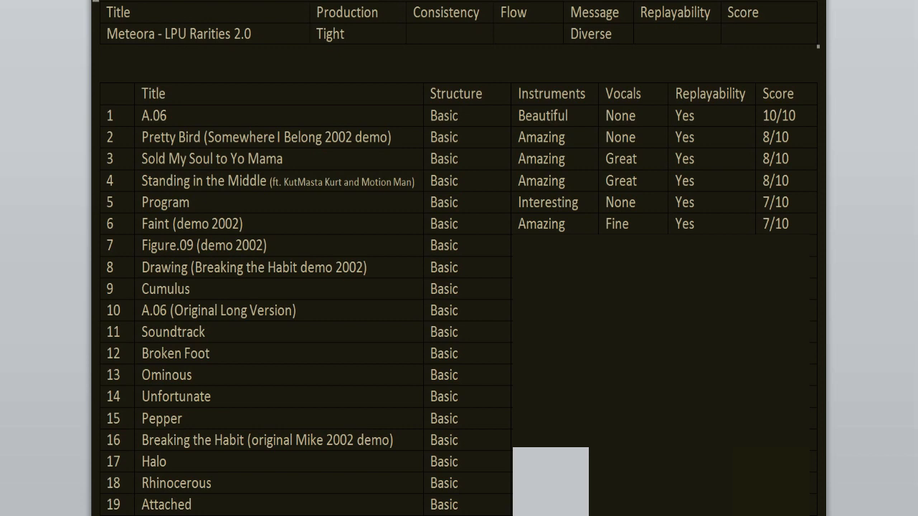
left_click(771, 34)
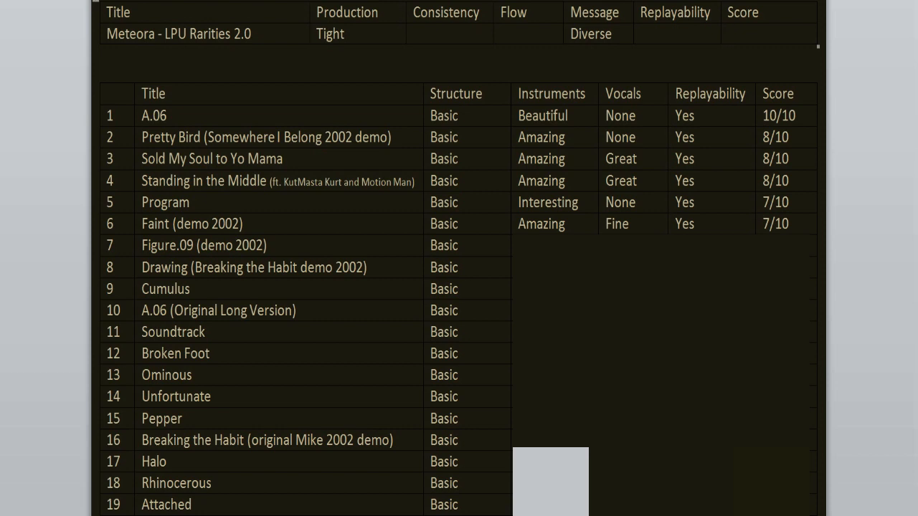
left_click(768, 33)
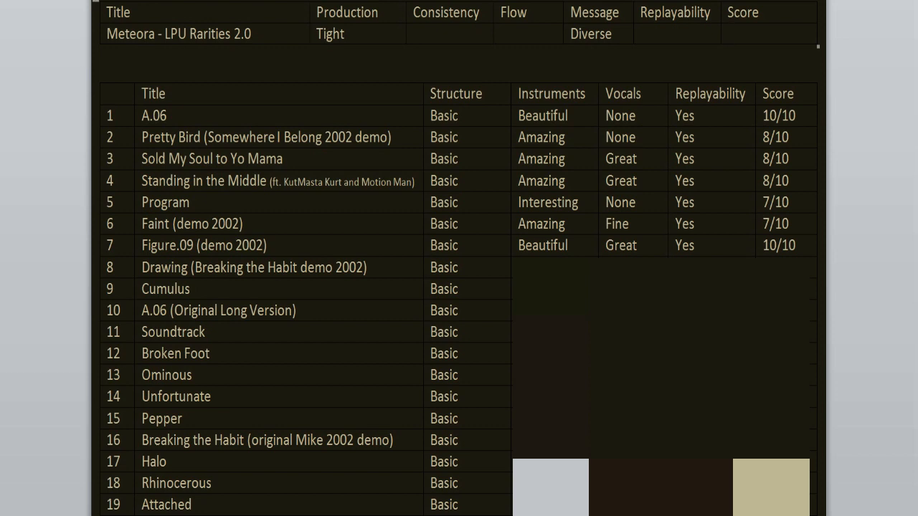
- Enter Amazing/None/Yes/9/10 for the Drawing demo and Interesting/None/Yes/7/10 for Cumulus
left_click(772, 34)
type("9/10")
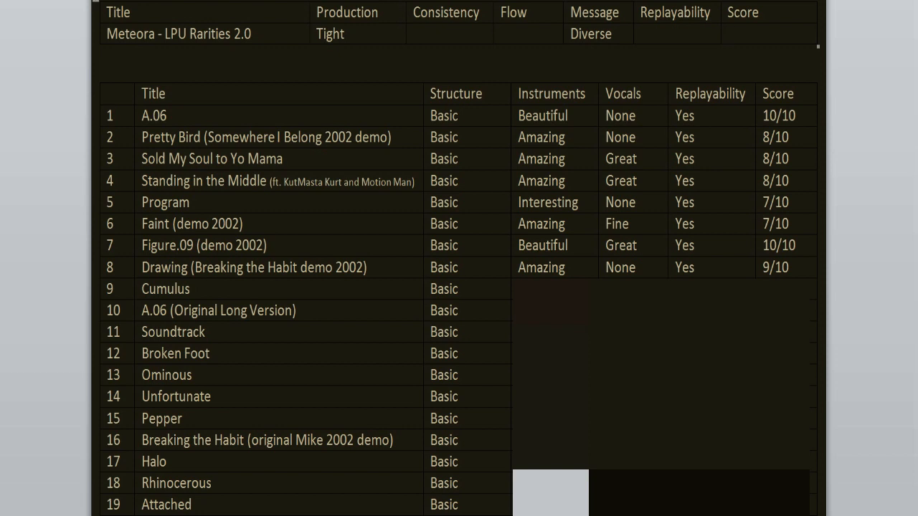
left_click(771, 34)
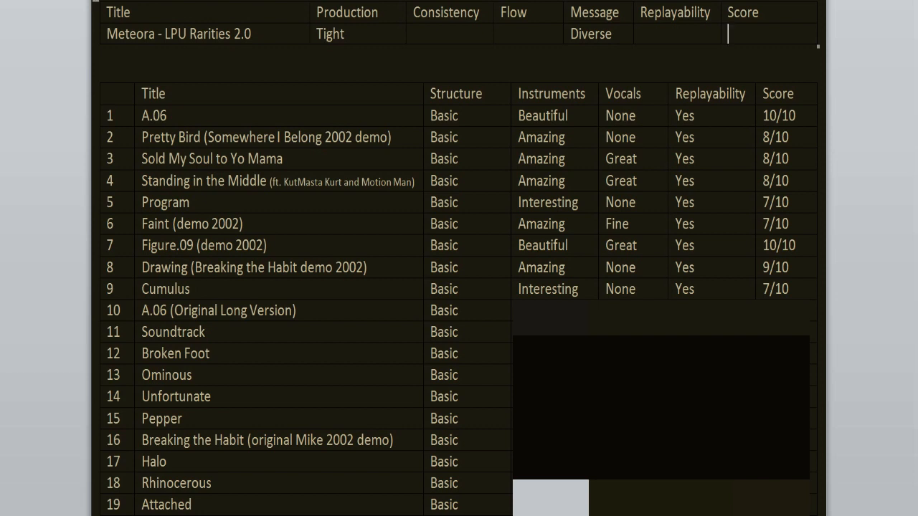
left_click(771, 33)
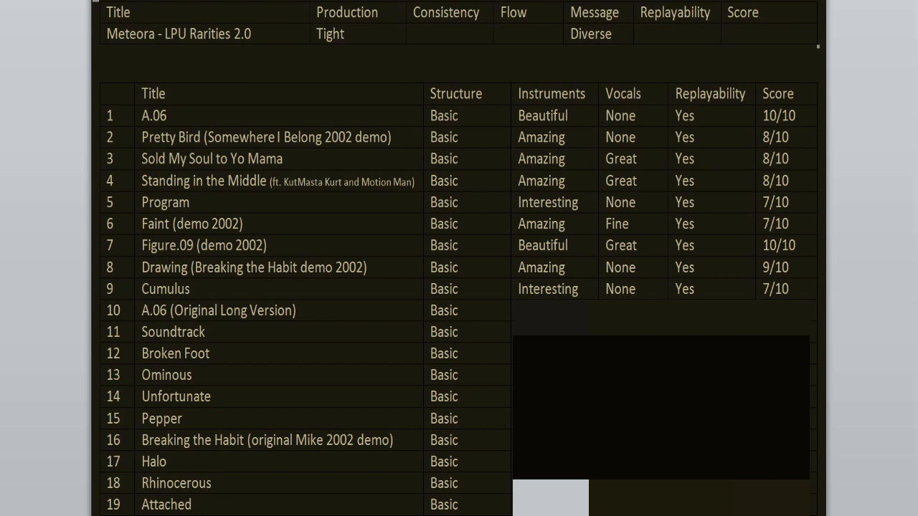
left_click(771, 33)
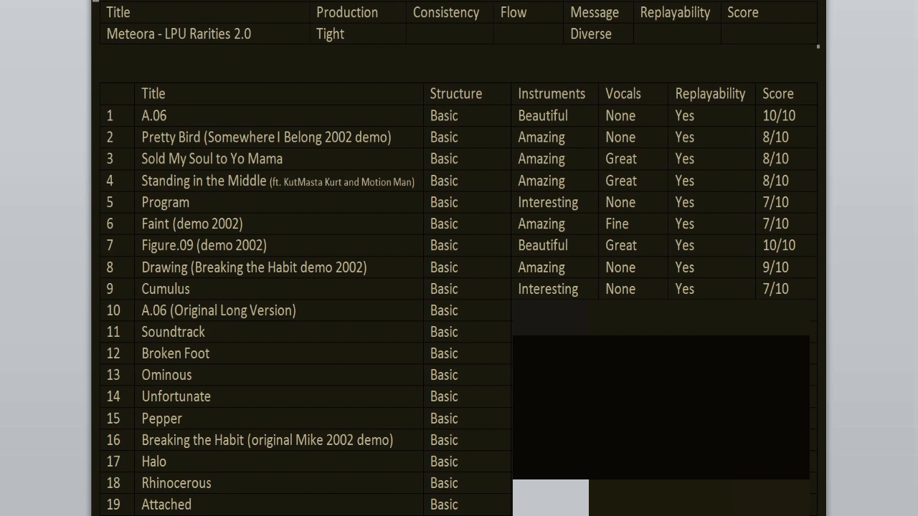
- Enter Beautiful/None/Yes/10/10 for A.06 (Original Long Version) and Amazing/None/Yes/8/10 for Soundtrack
left_click(768, 34)
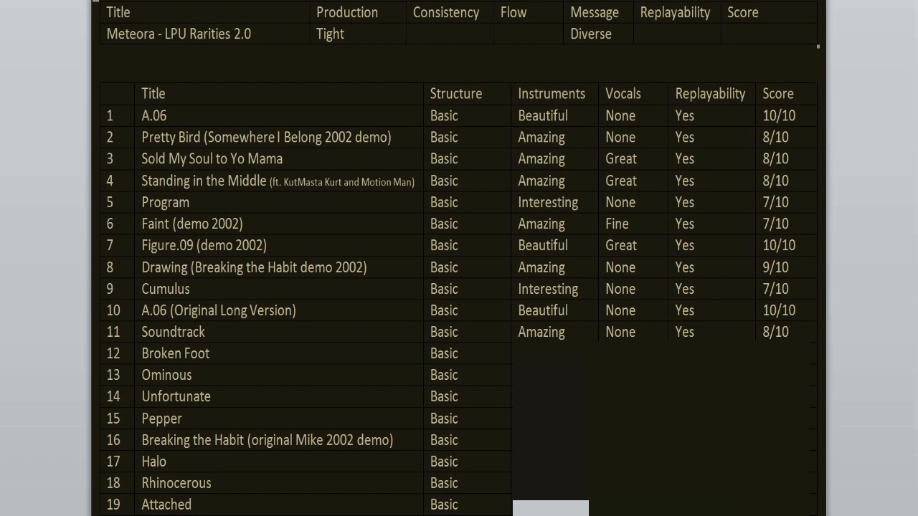
- Enter Beautiful/None/Yes/10/10 for Broken Foot and Interesting/None/Yes/7/10 for Ominous
left_click(728, 33)
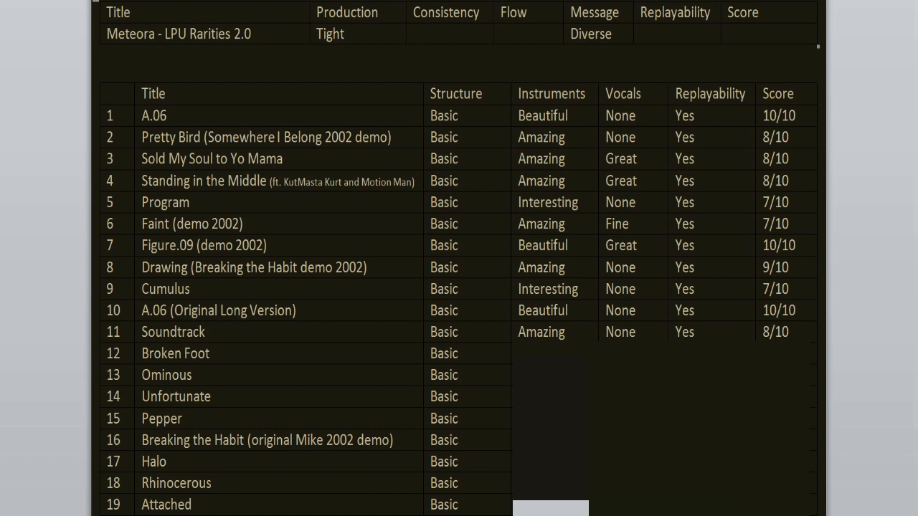
left_click(728, 33)
type("7/10")
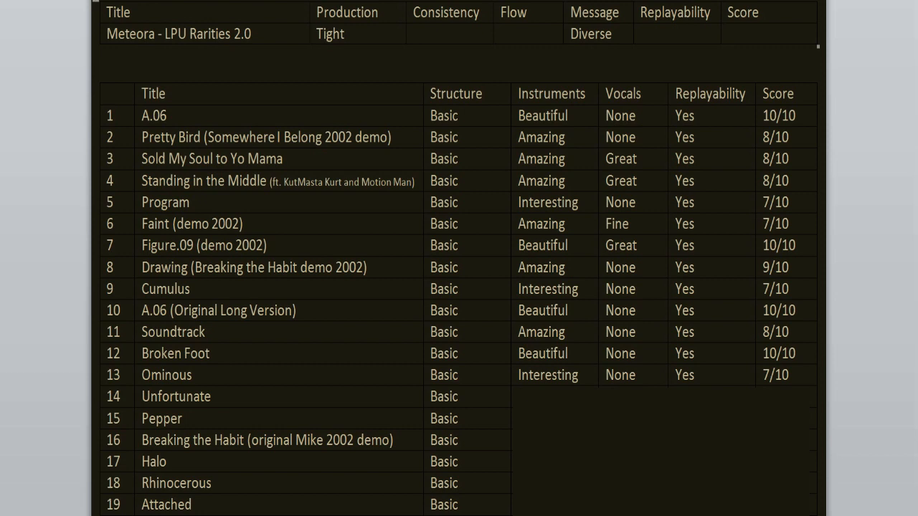
- Enter Amazing/None/Yes/9/10 for Unfortunate and Interesting/None/Yes/7/10 for Pepper
left_click(728, 34)
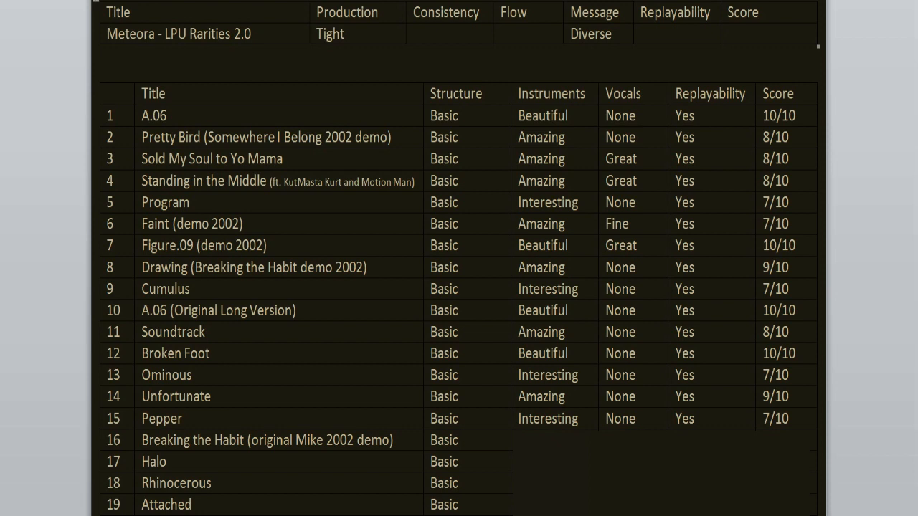
left_click(728, 34)
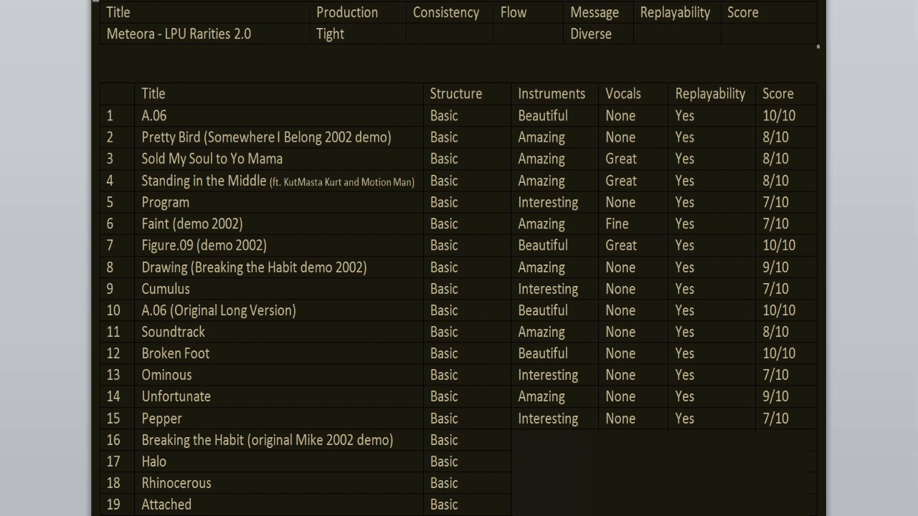
left_click(728, 33)
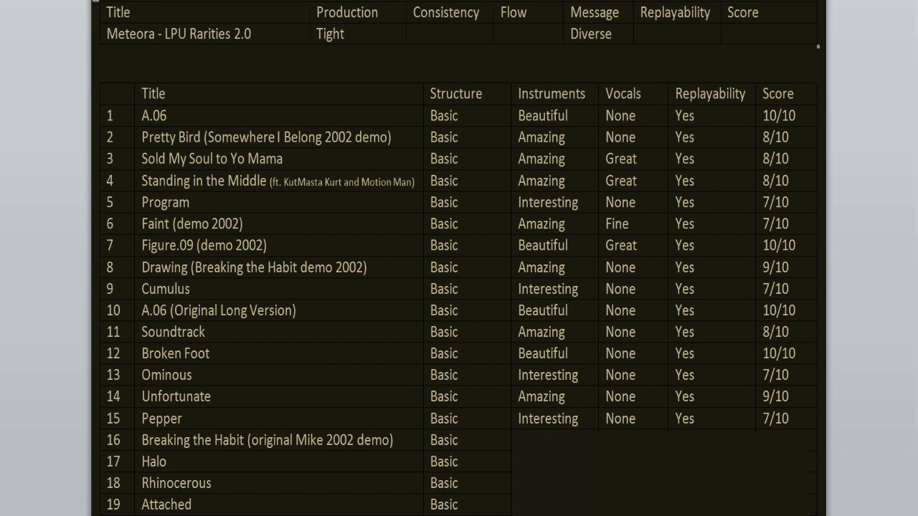
- Rate tracks 16–19, Breaking the Habit 5/10 to Attached 9/10, and add album Consistency Various, Flow Digestible
left_click(728, 34)
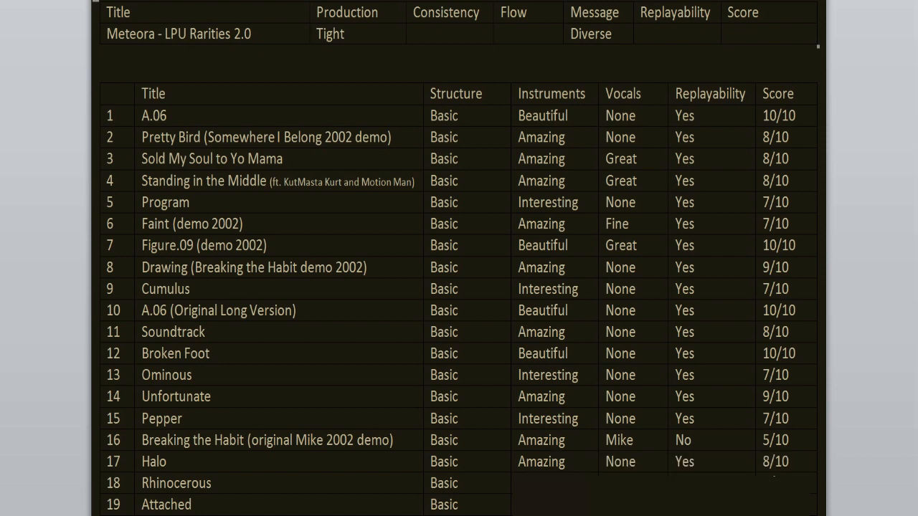
left_click(728, 34)
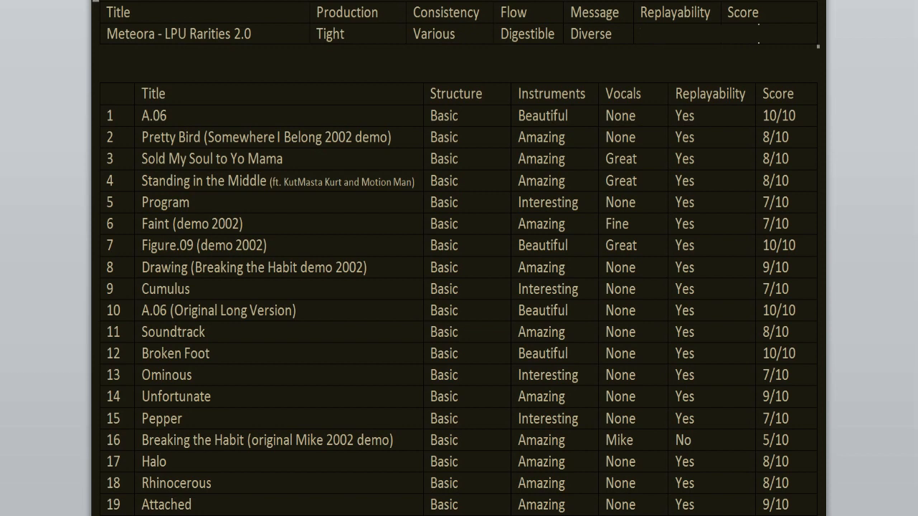
- Enter Yes as the album's Replayability and Good as its overall Score
type("Good")
type("Yes")
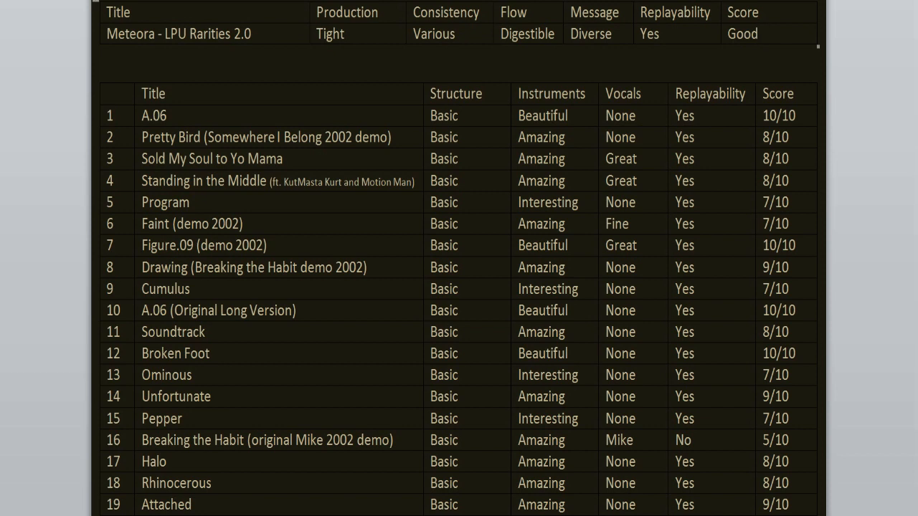
left_click(743, 34)
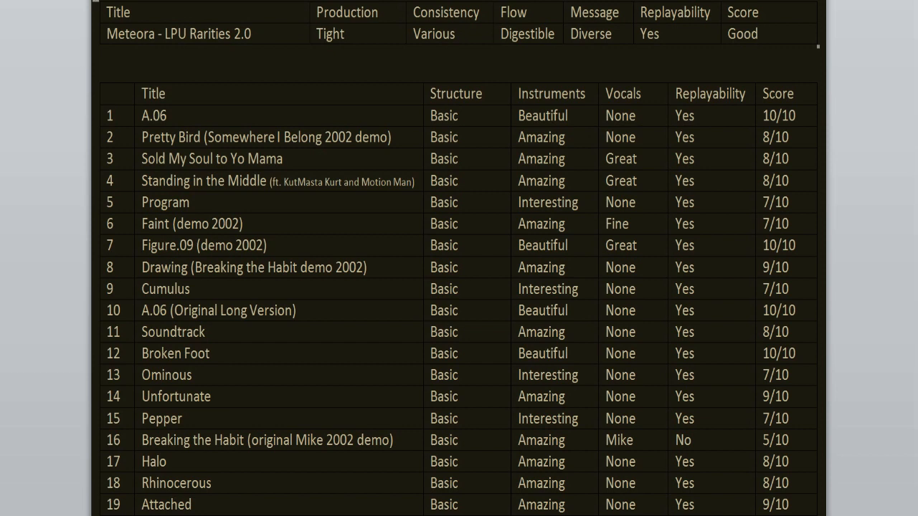
left_click(753, 34)
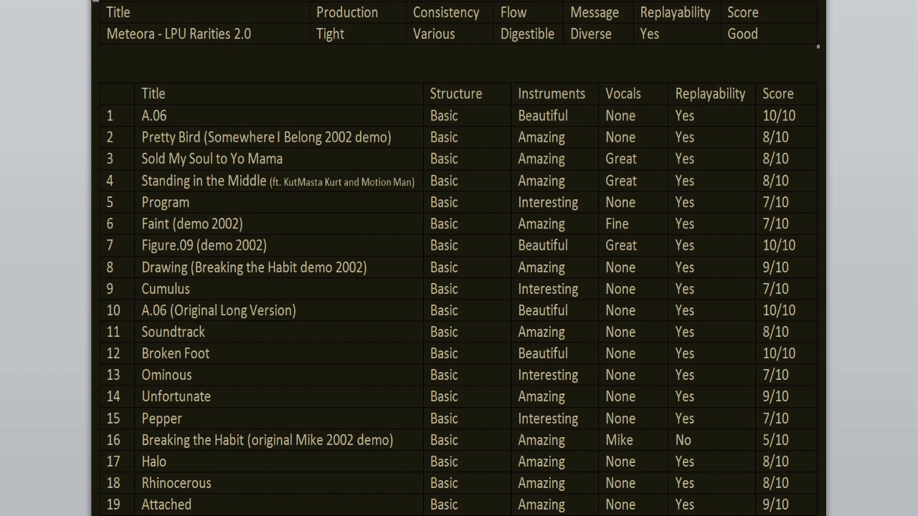
left_click(742, 34)
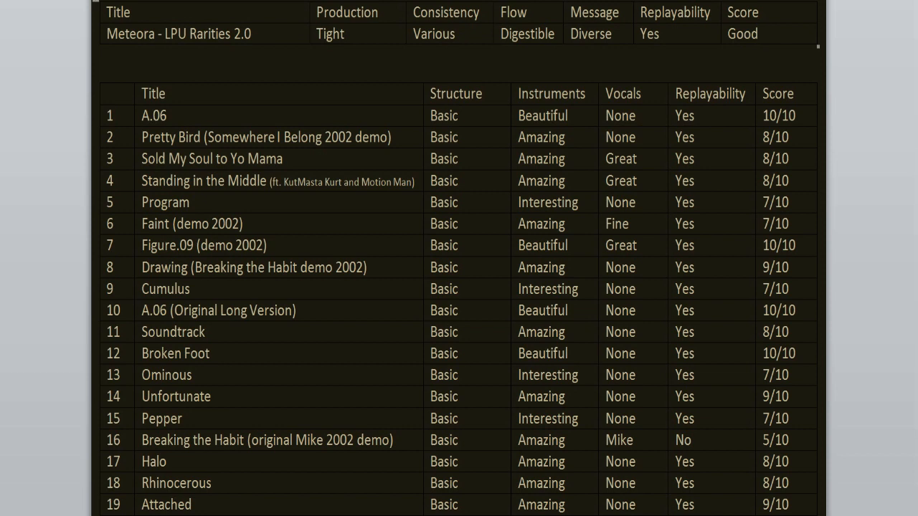
left_click(746, 34)
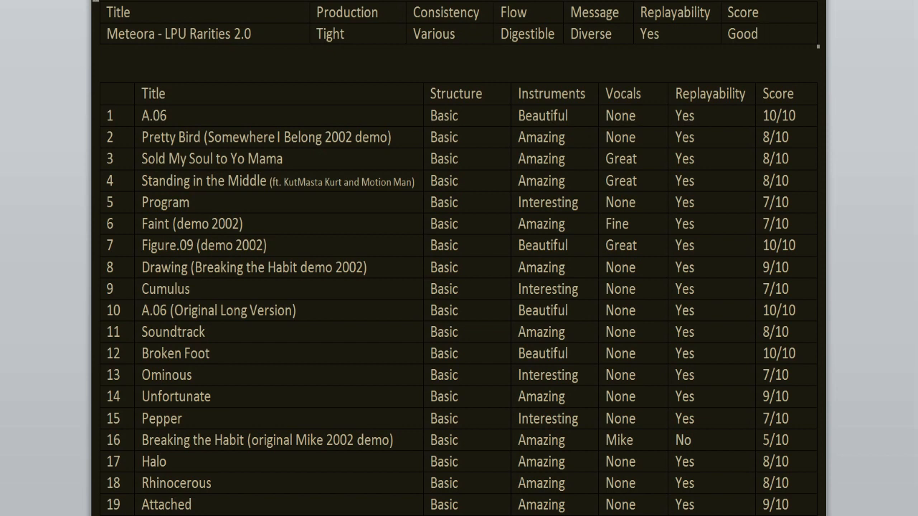
left_click(759, 34)
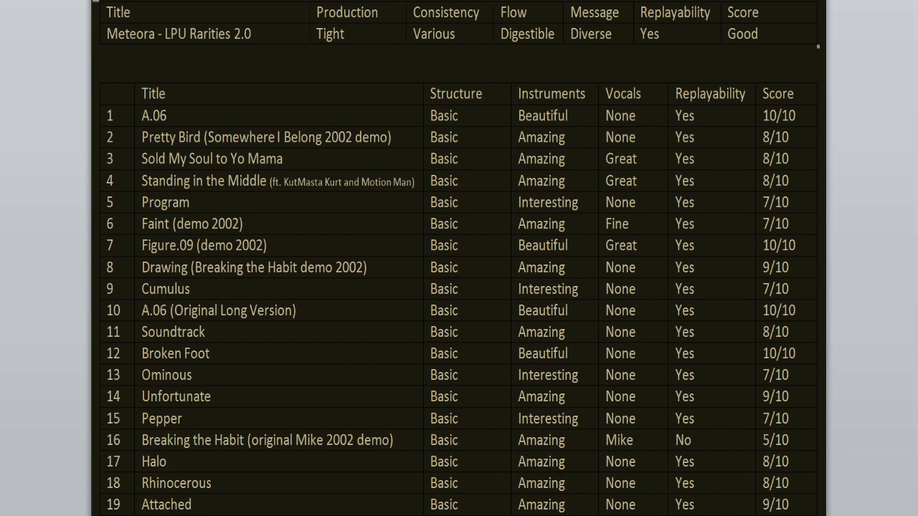
left_click(742, 34)
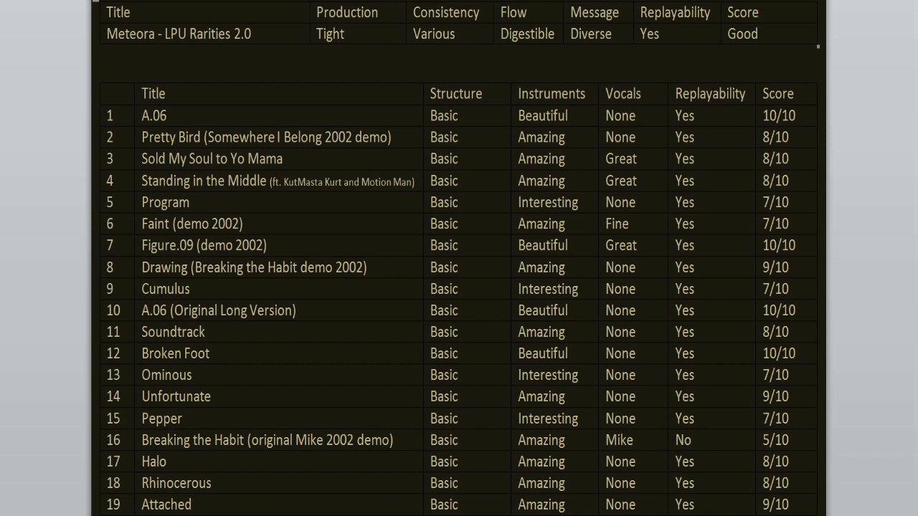
left_click(757, 34)
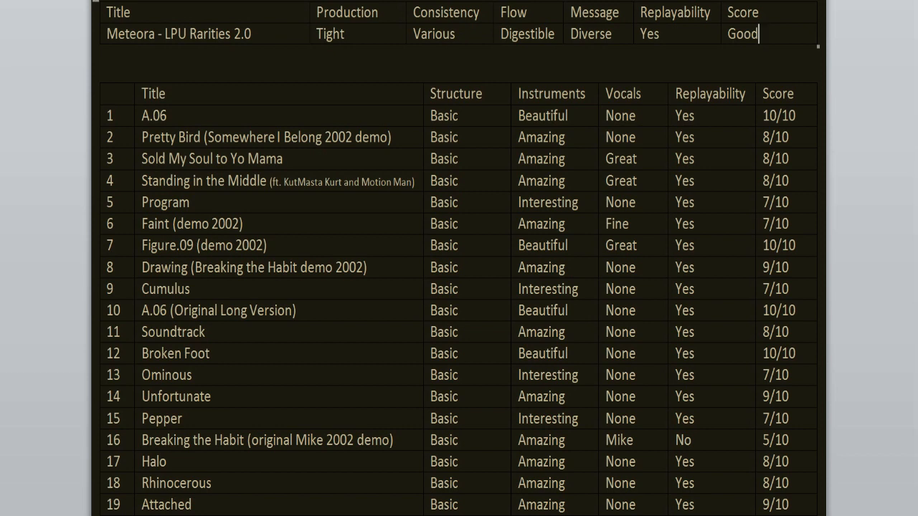
left_click(759, 33)
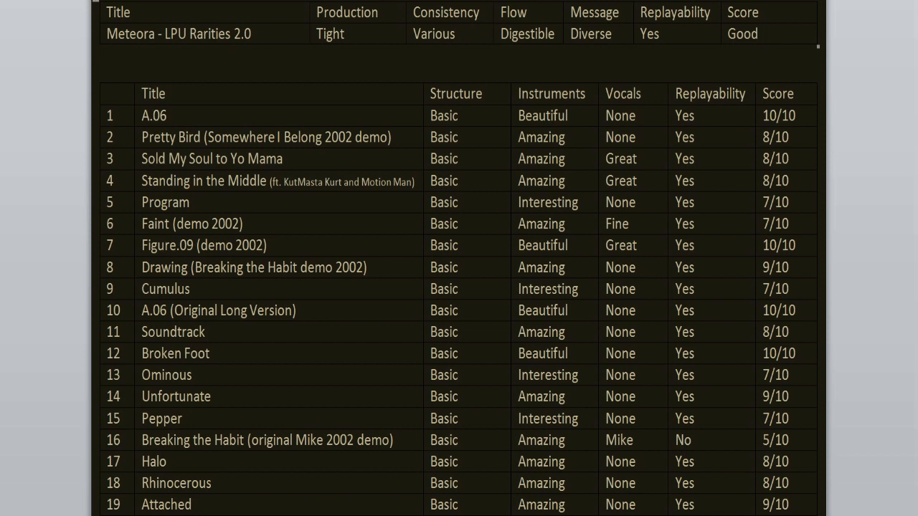
left_click(746, 34)
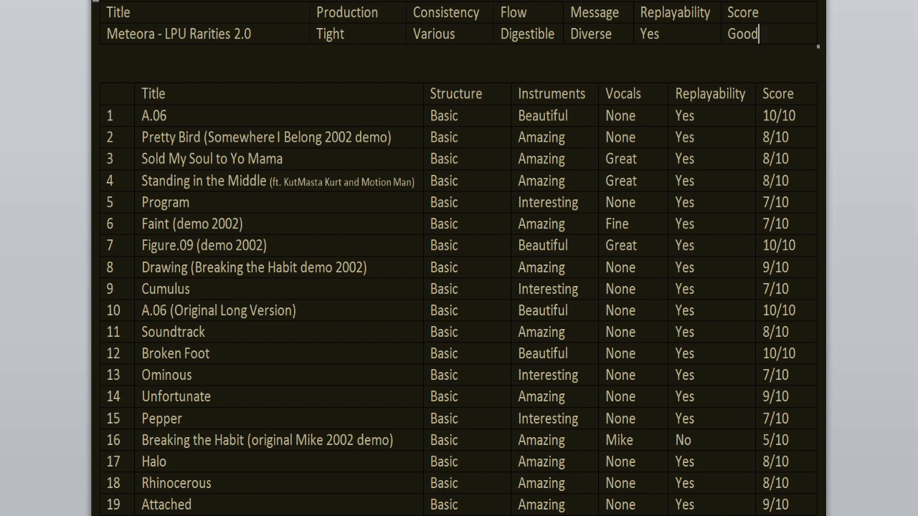